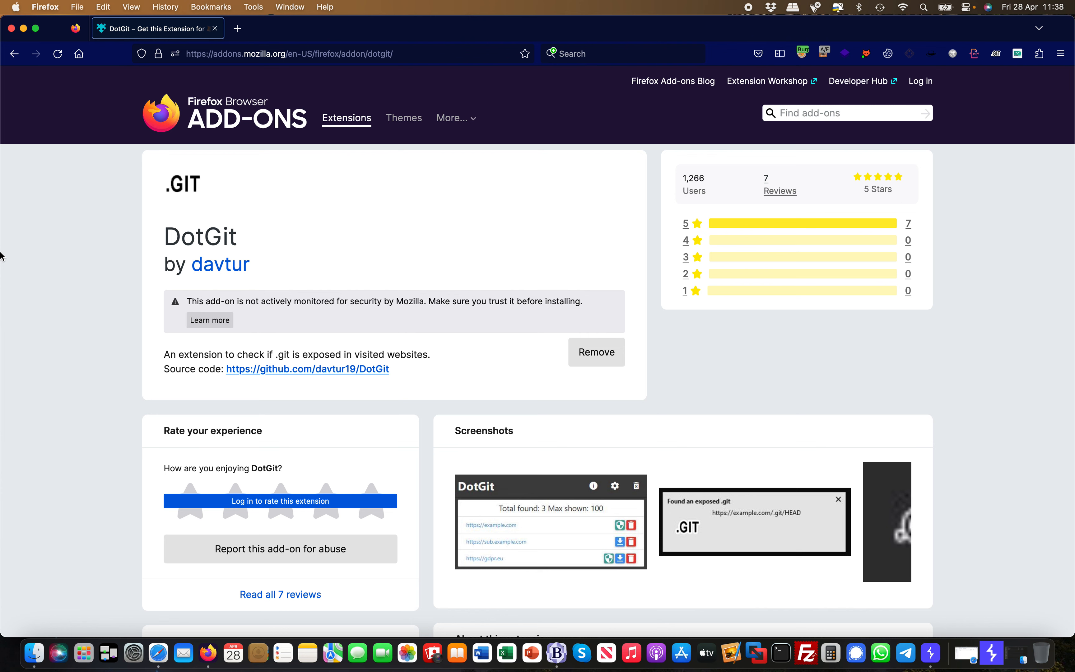
mouse_move(504, 279)
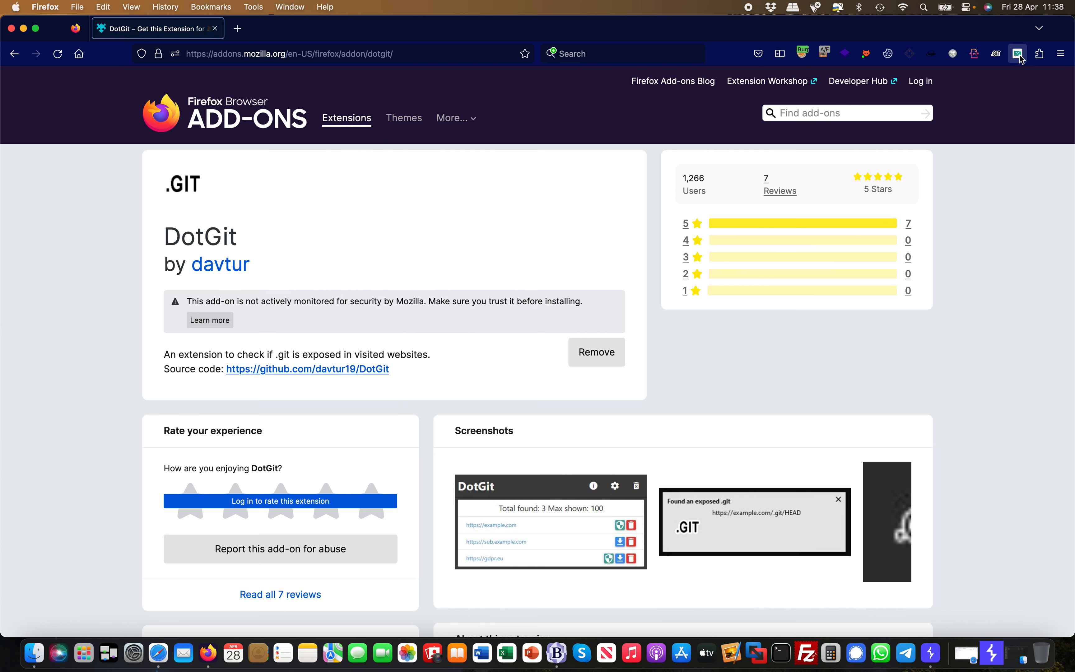
Step: Show the DotGit popup from the toolbar, reporting zero sites found with max 100 shown
left_click(1017, 53)
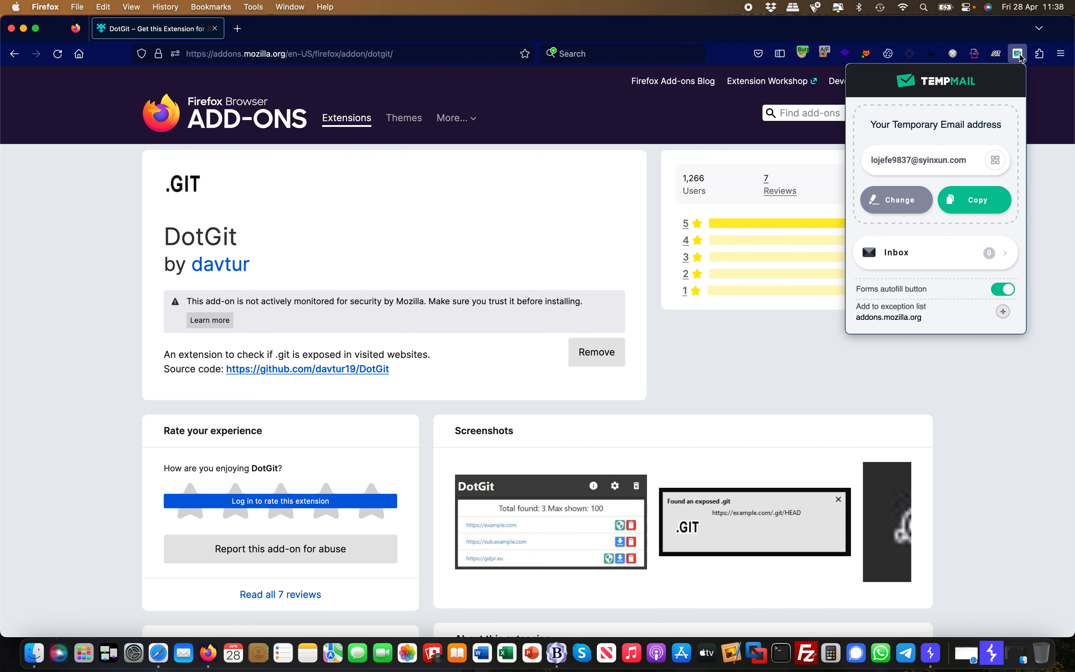
left_click(996, 53)
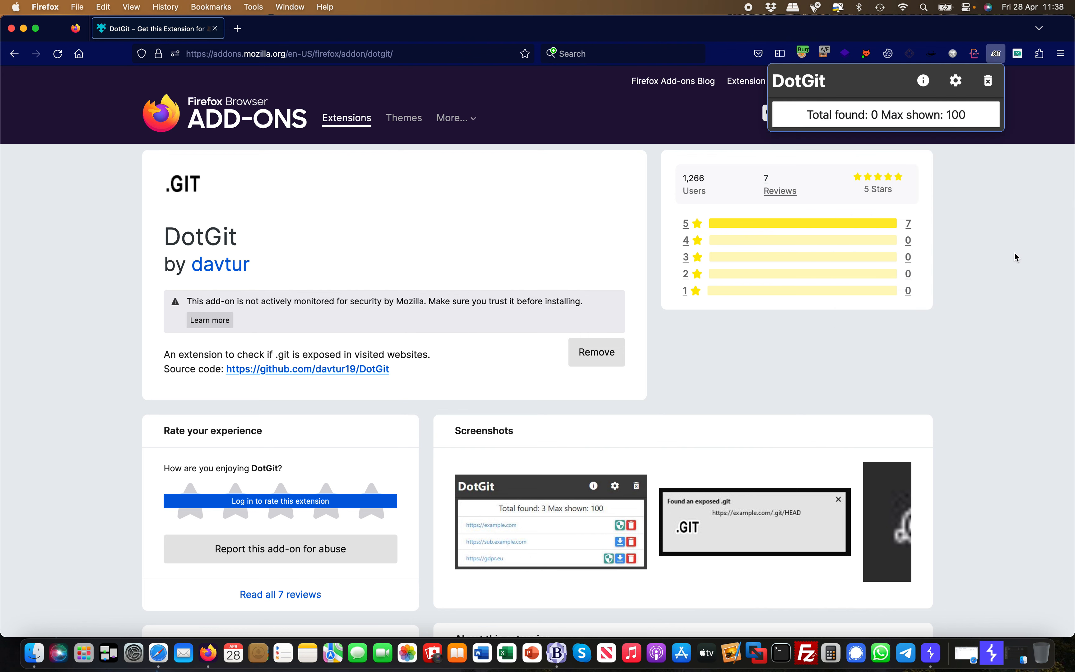
mouse_move(1015, 269)
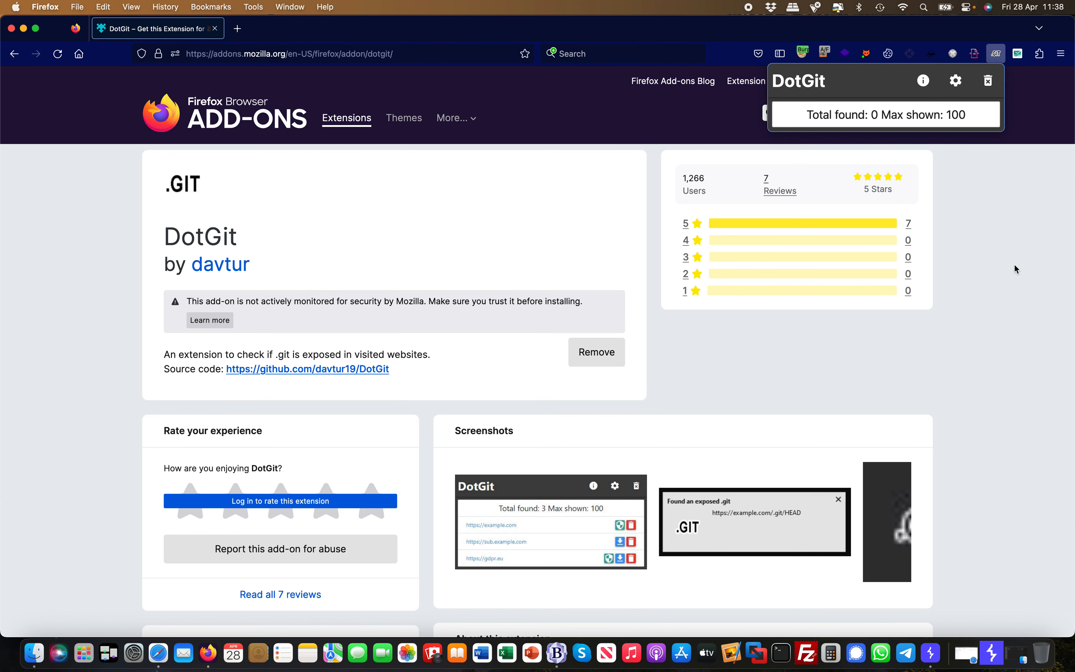
mouse_move(920, 235)
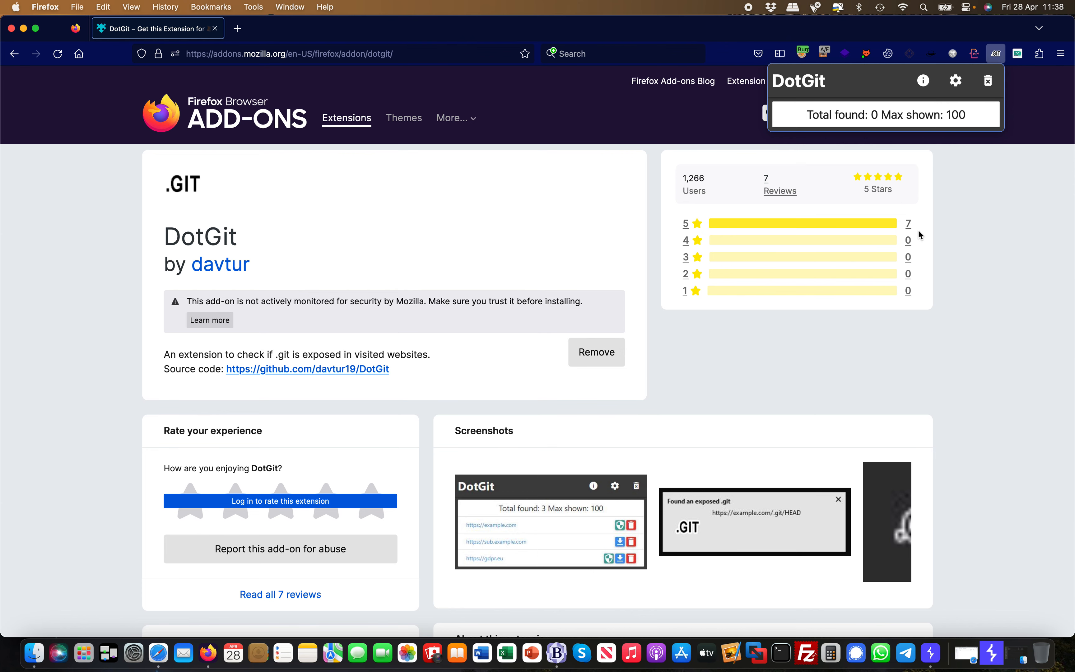
Step: View DotGit's preferences in about:addons with .git checked and .svn, .hg, .env unchecked
left_click(955, 81)
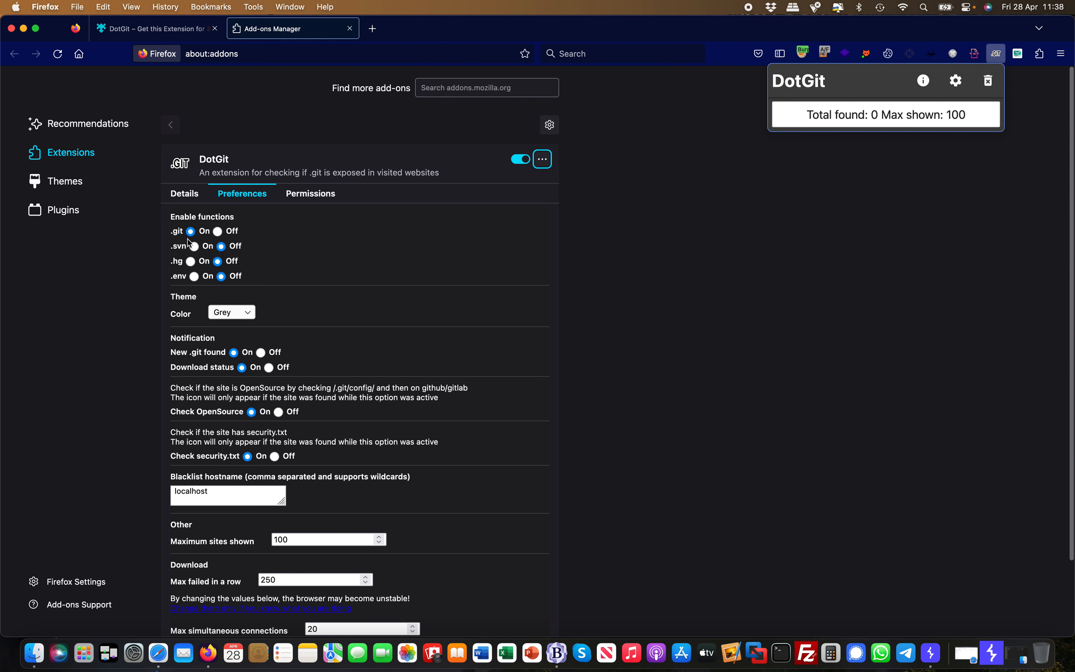
mouse_move(173, 288)
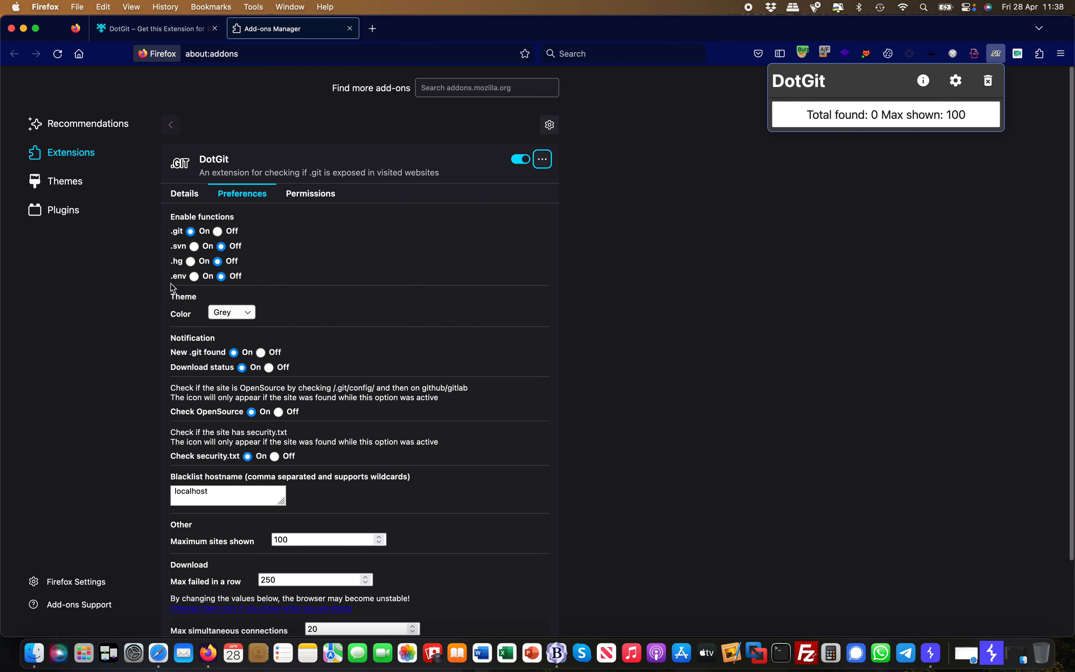
mouse_move(543, 348)
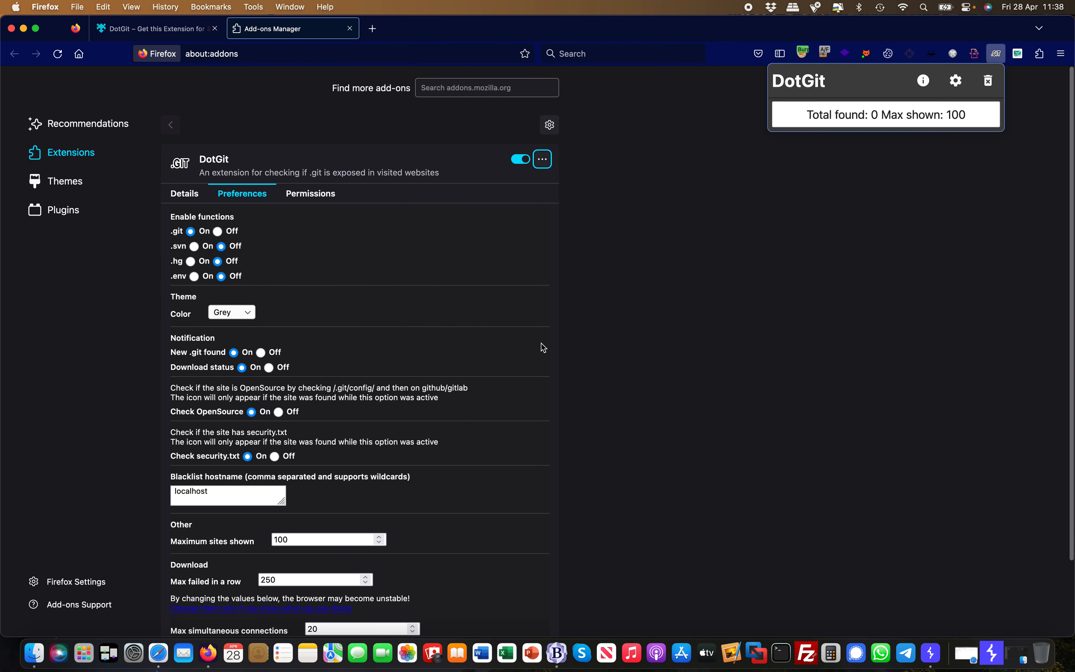
scroll("down", 3)
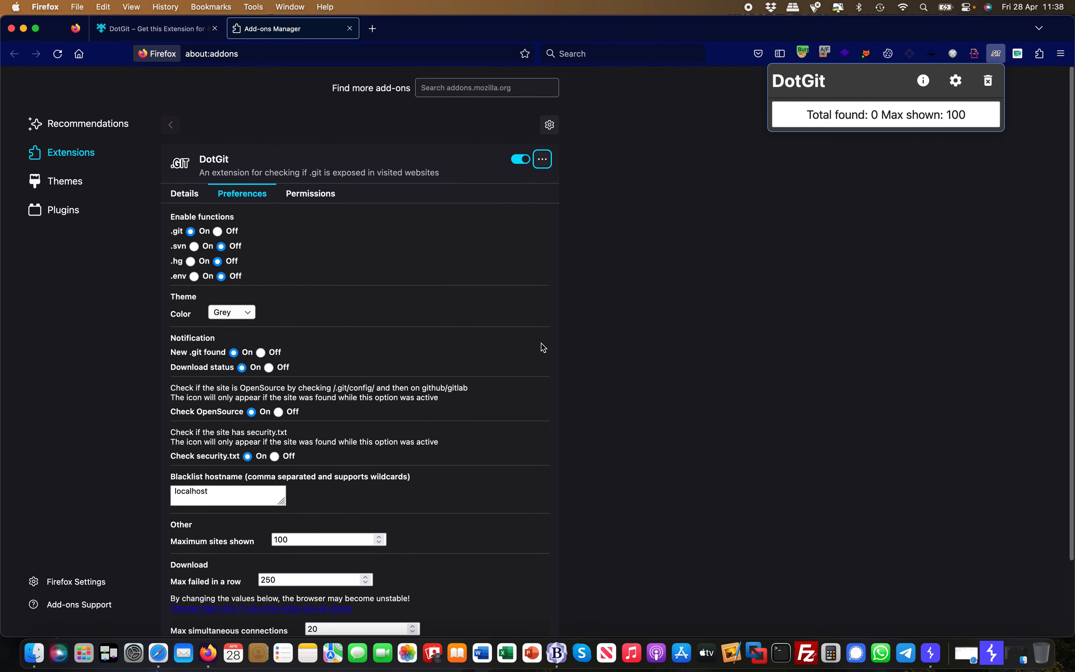
mouse_move(818, 201)
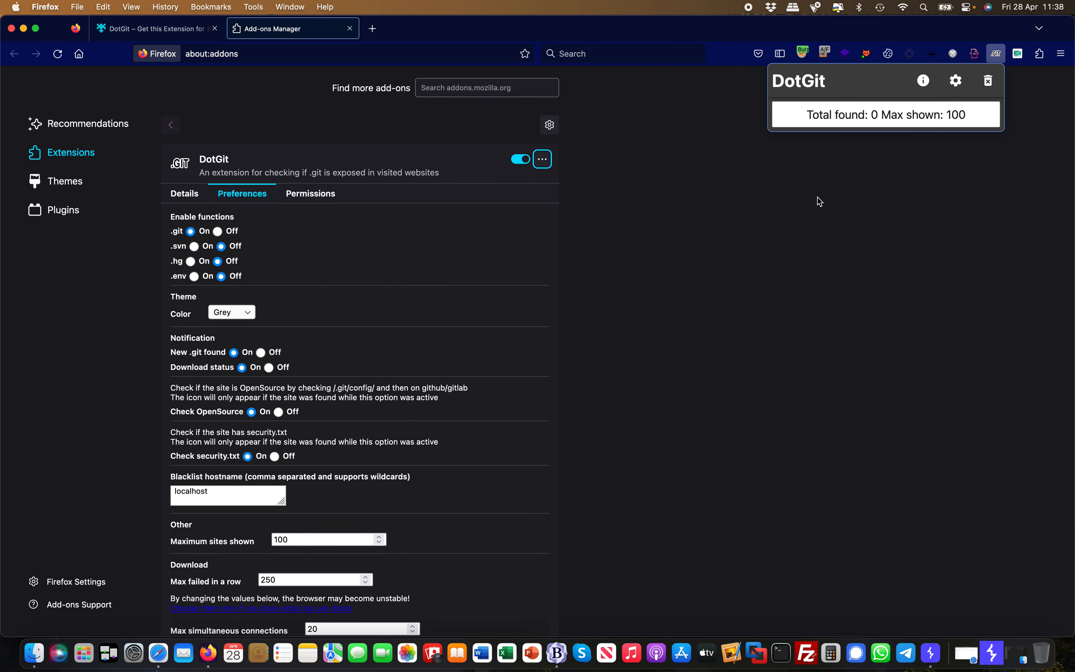
mouse_move(782, 152)
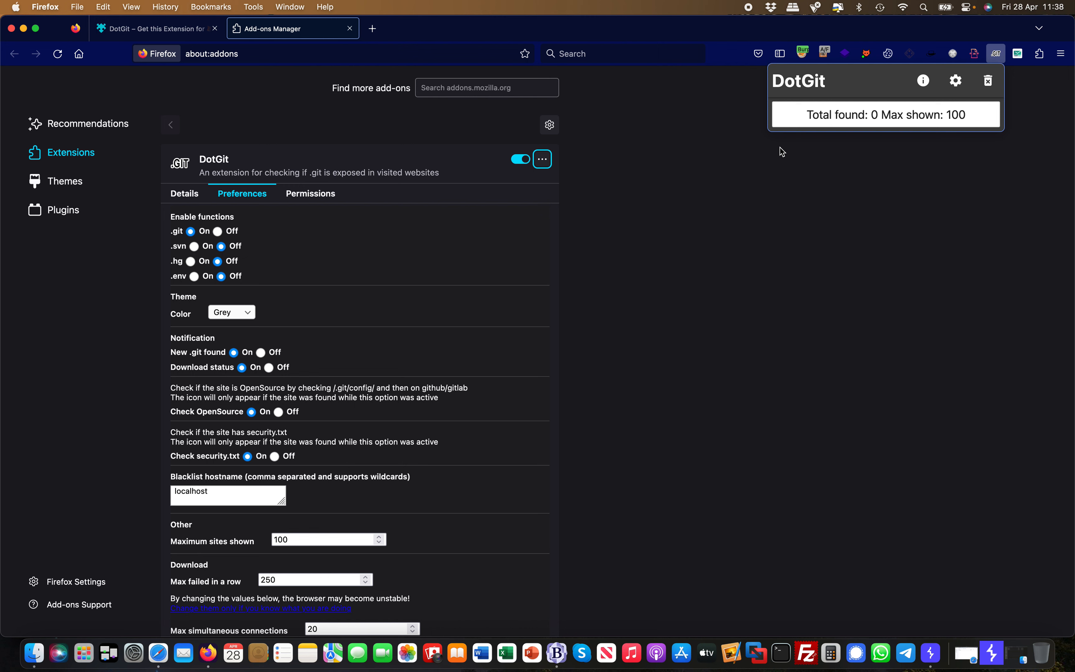
mouse_move(857, 109)
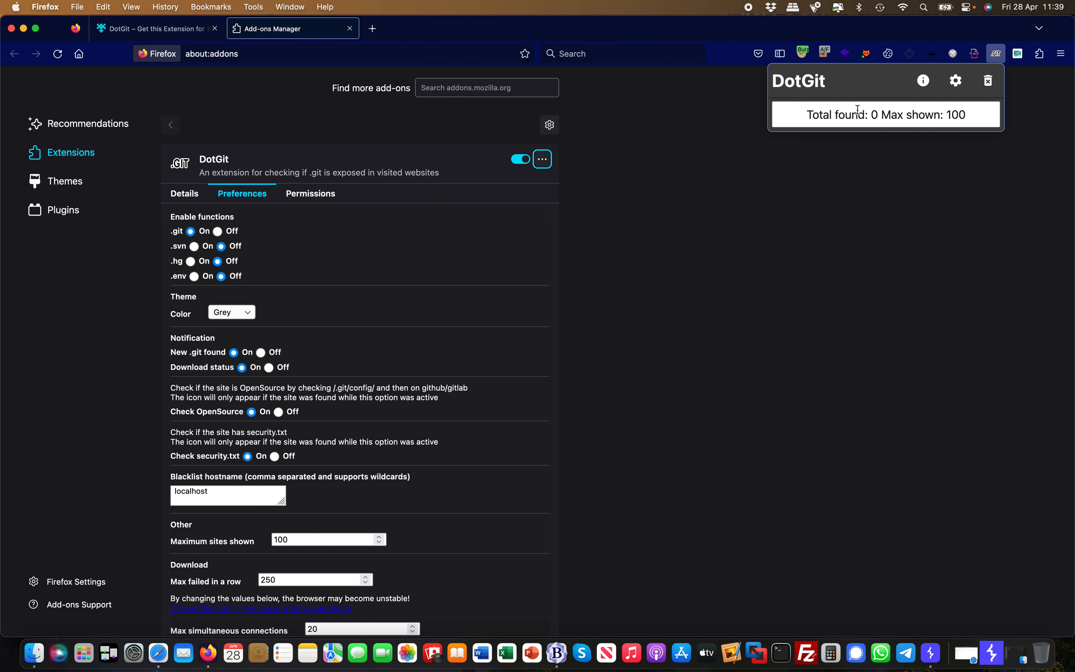